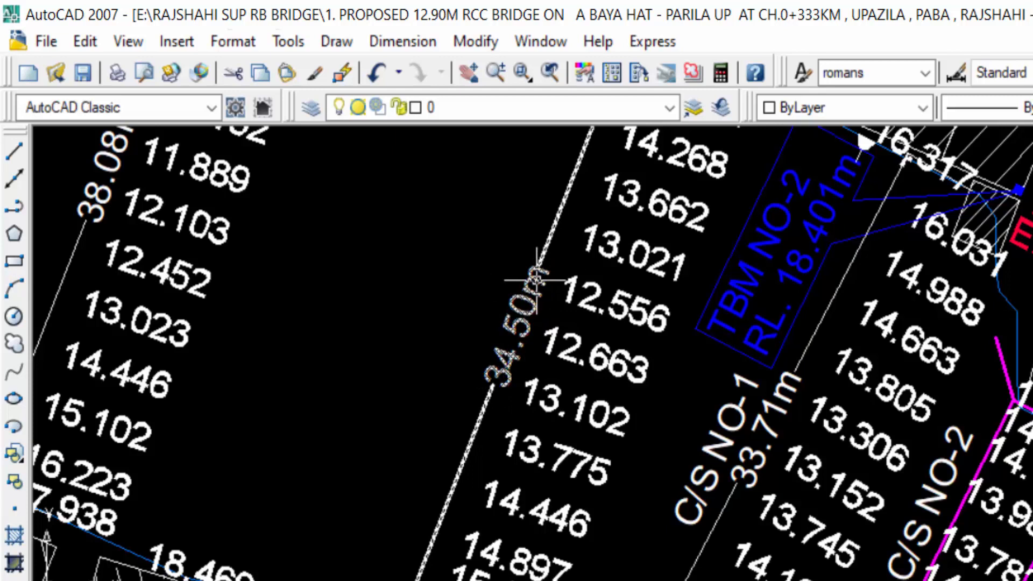
mouse_move(511, 309)
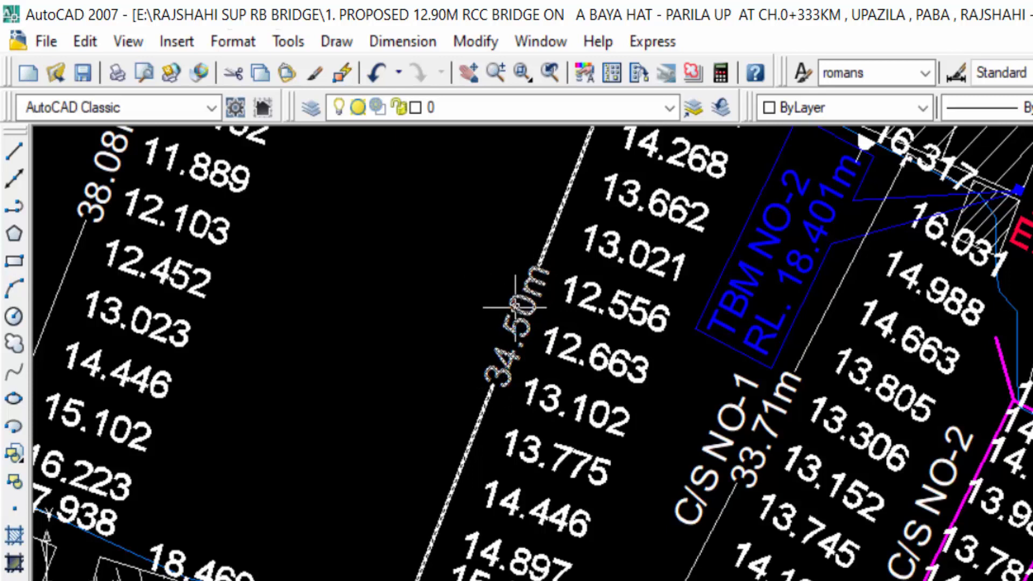
mouse_move(508, 308)
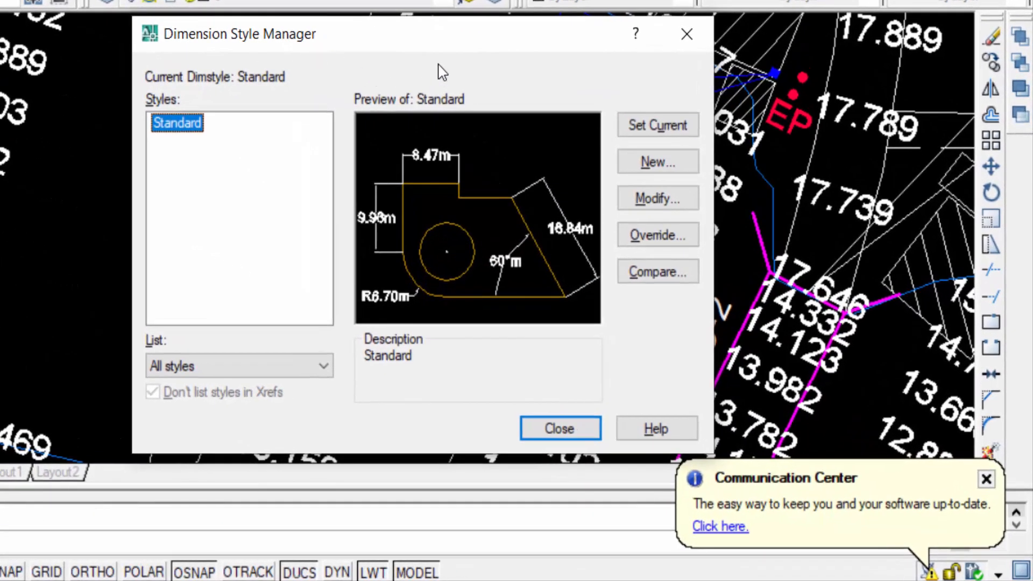
mouse_move(325, 148)
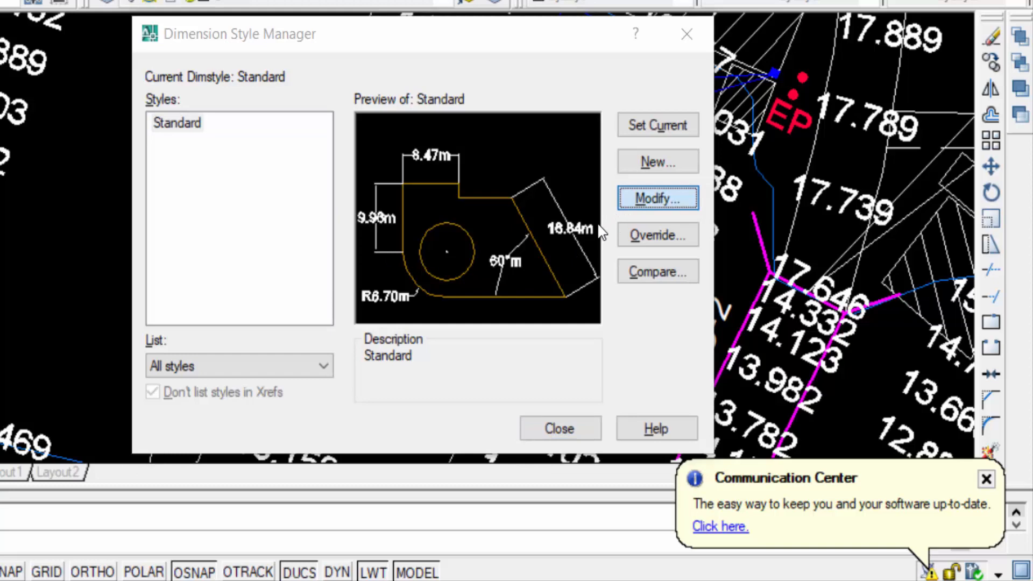
- Modify the Standard dimension style from the Dimension Style Manager
click(658, 198)
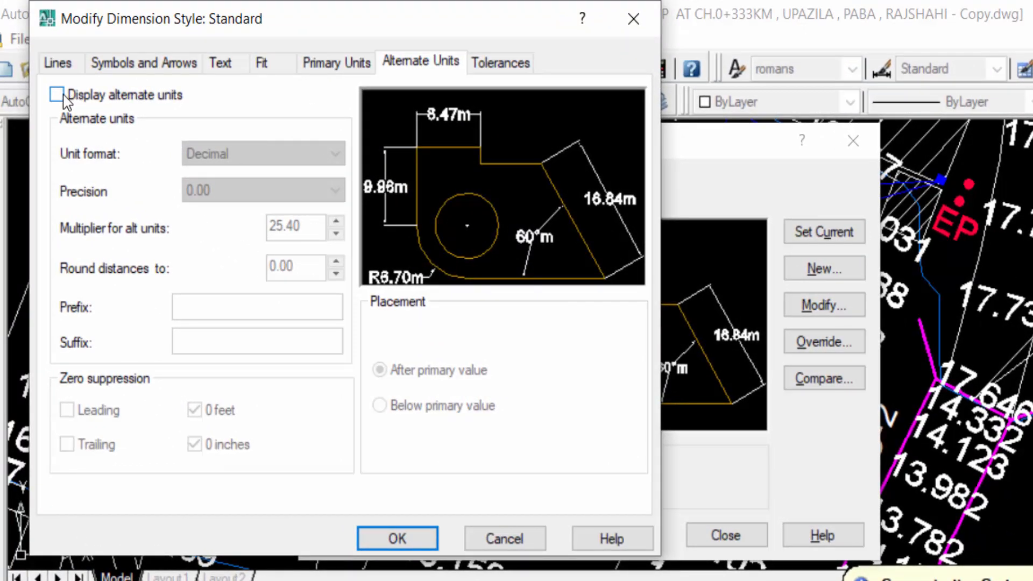
- Display alternate units in Architectural format with 0'-0" precision and select the 25.40 multiplier
click(58, 95)
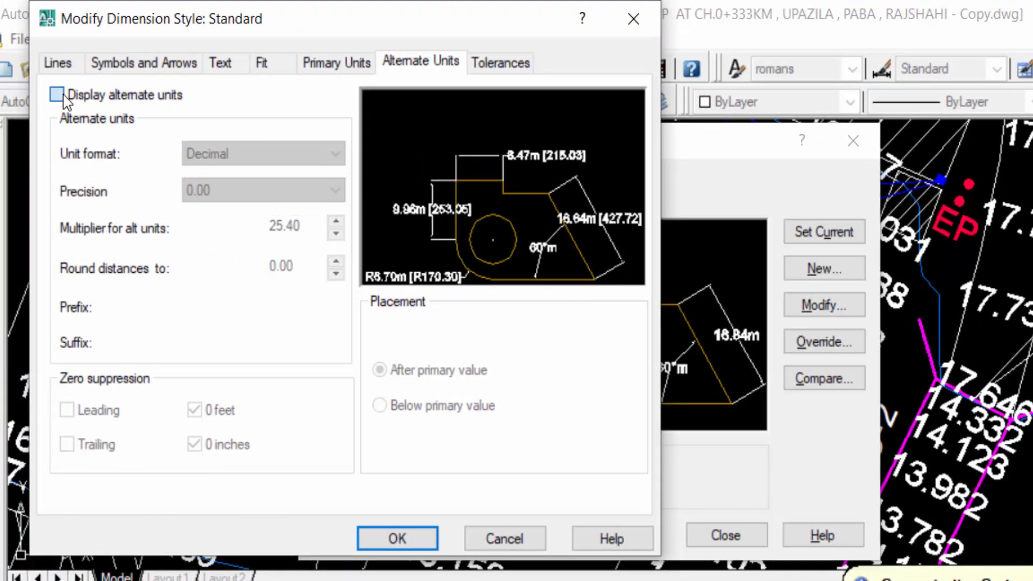
click(56, 94)
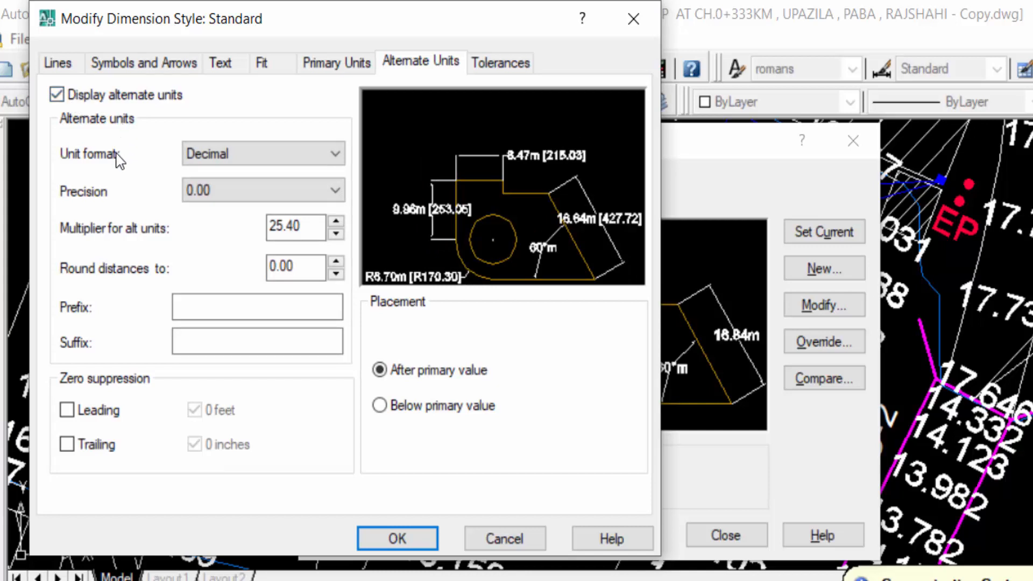
mouse_move(245, 177)
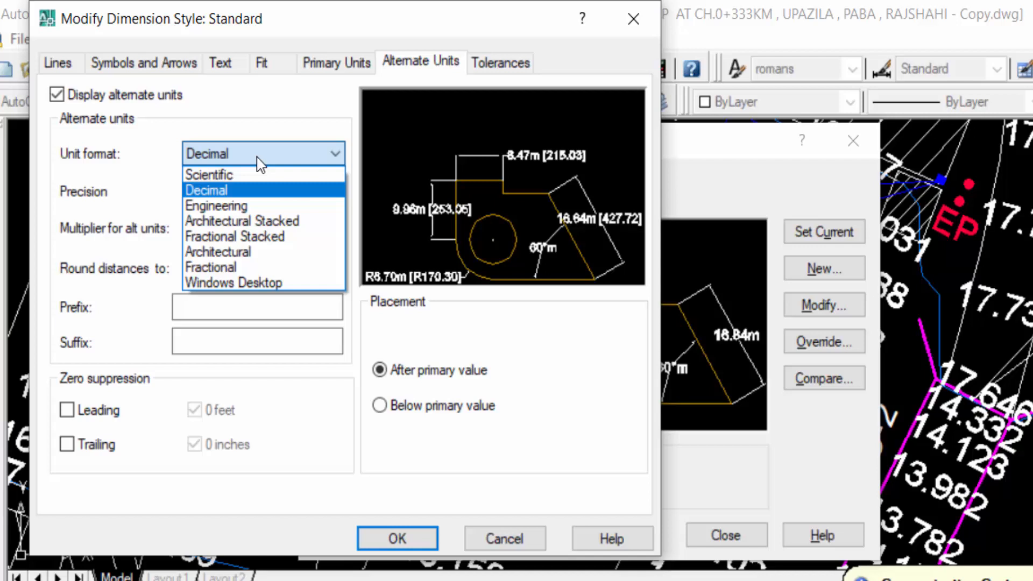
mouse_move(218, 252)
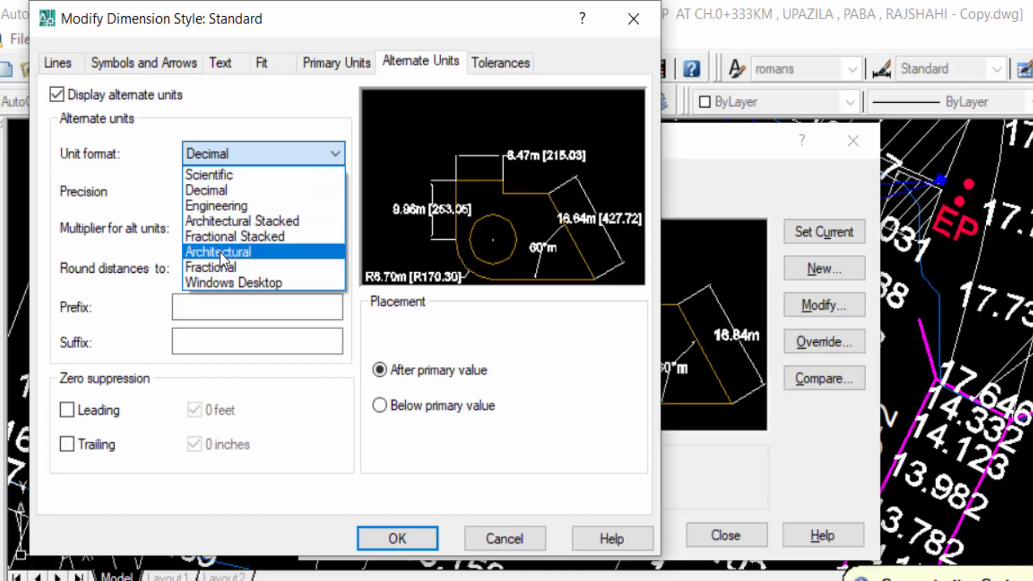
click(217, 252)
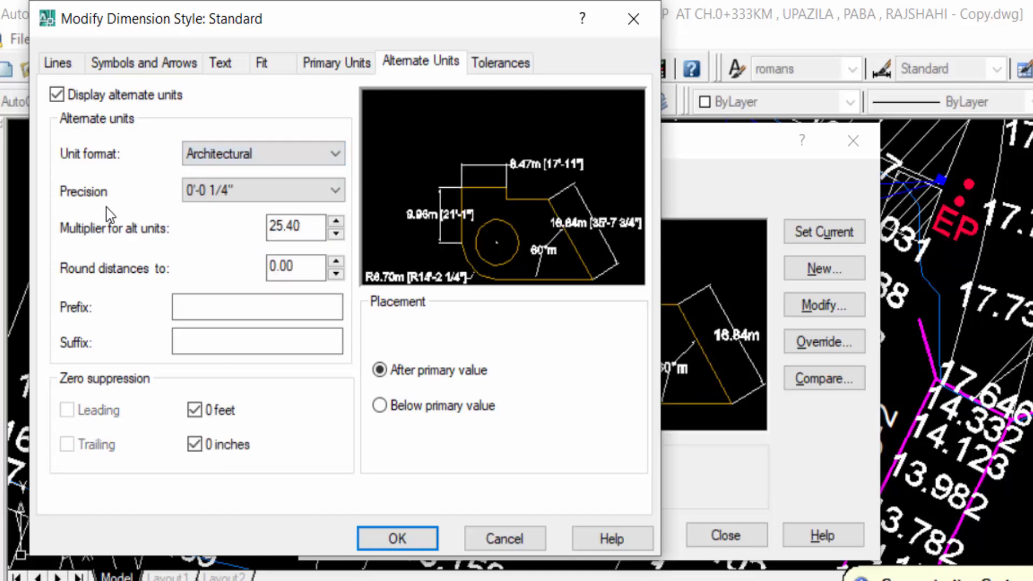
click(262, 189)
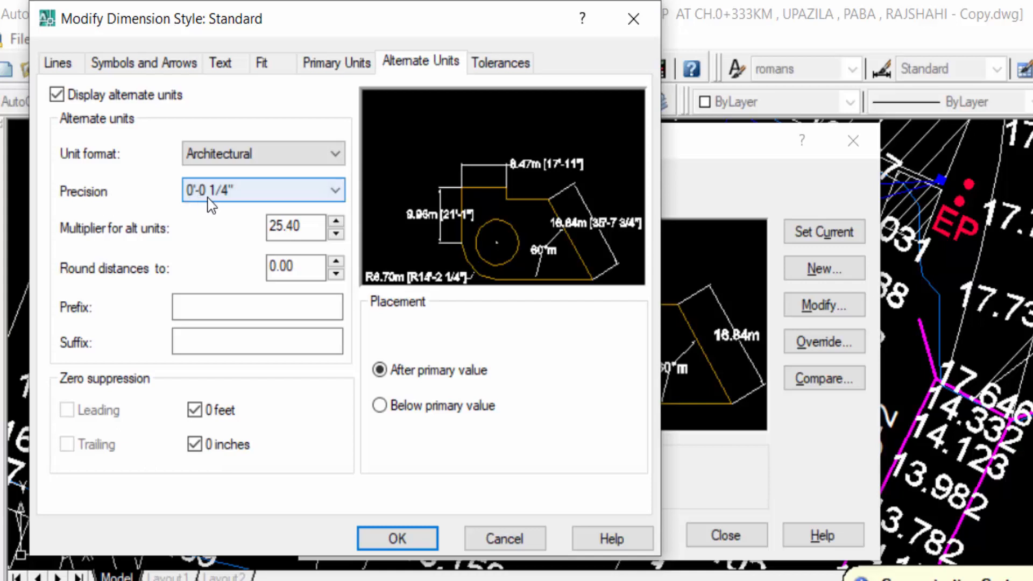
mouse_move(236, 195)
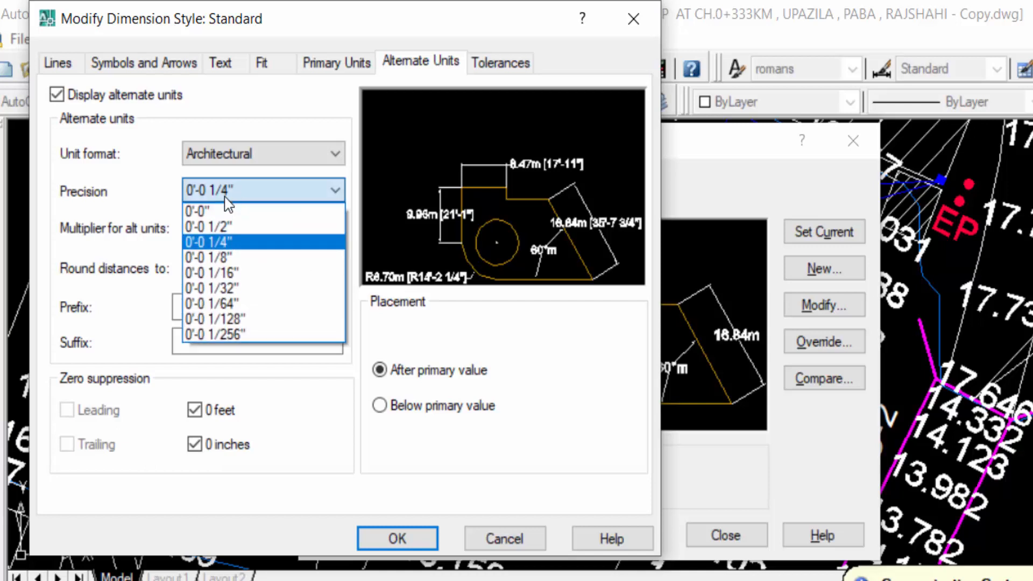
mouse_move(218, 213)
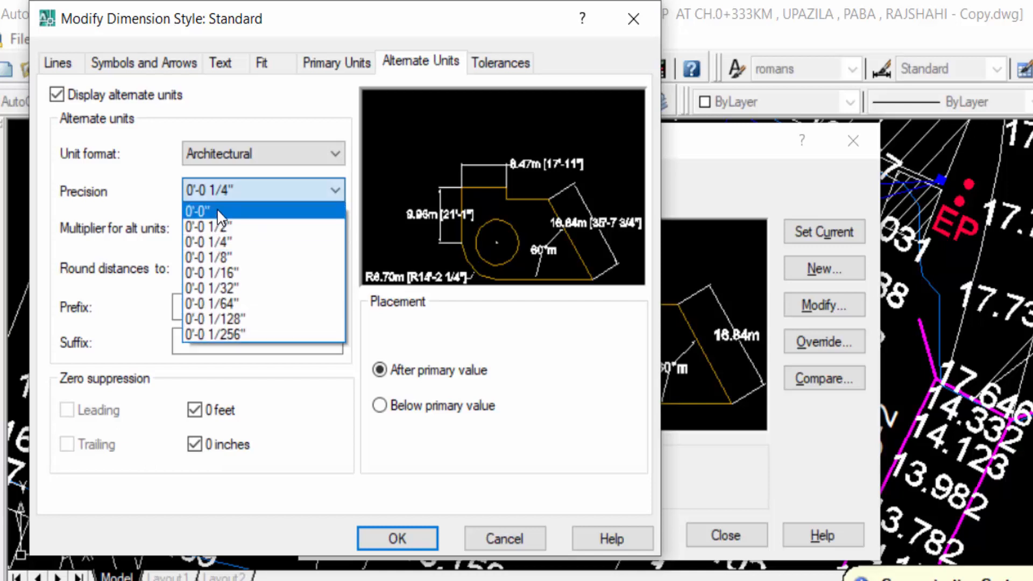
click(196, 211)
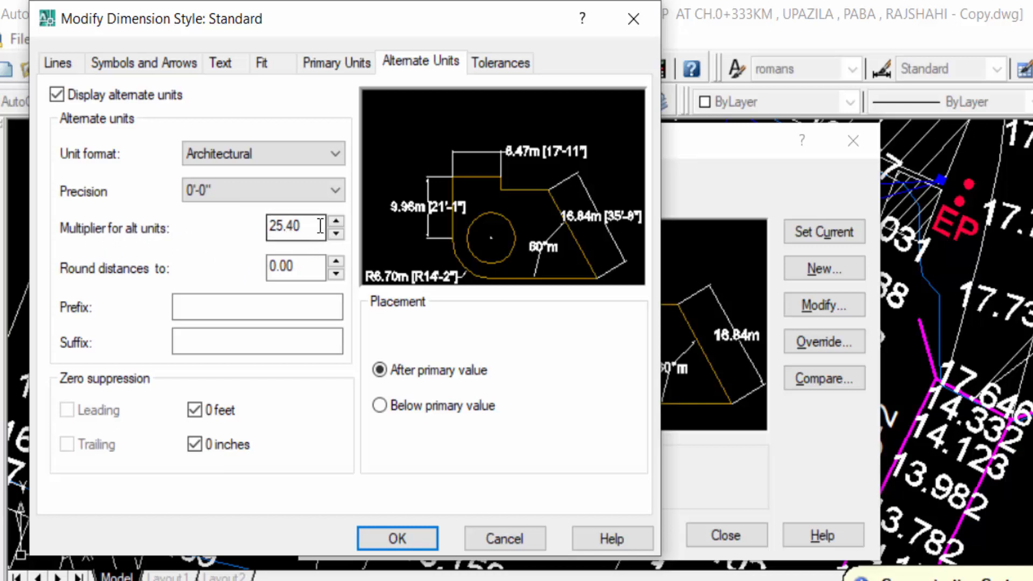
triple_click(294, 227)
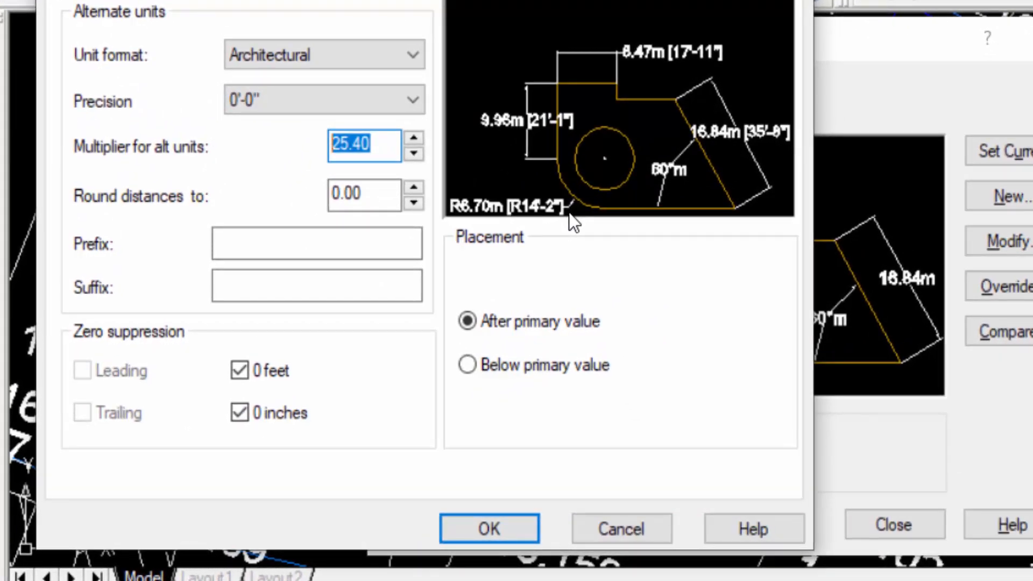
- Set the alternate-unit multiplier to 39.37 and confirm the Standard style changes
text(39.37)
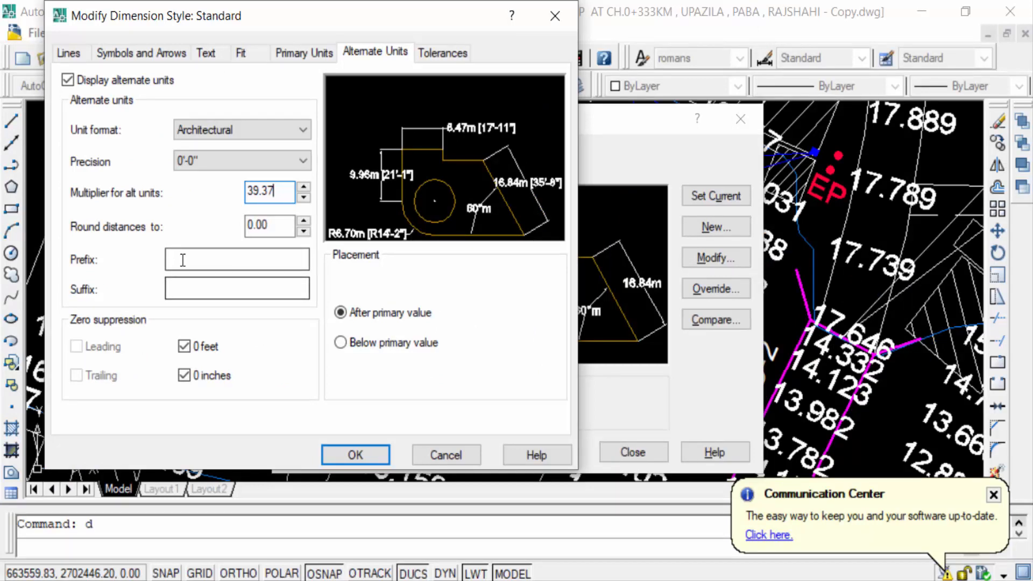
click(237, 289)
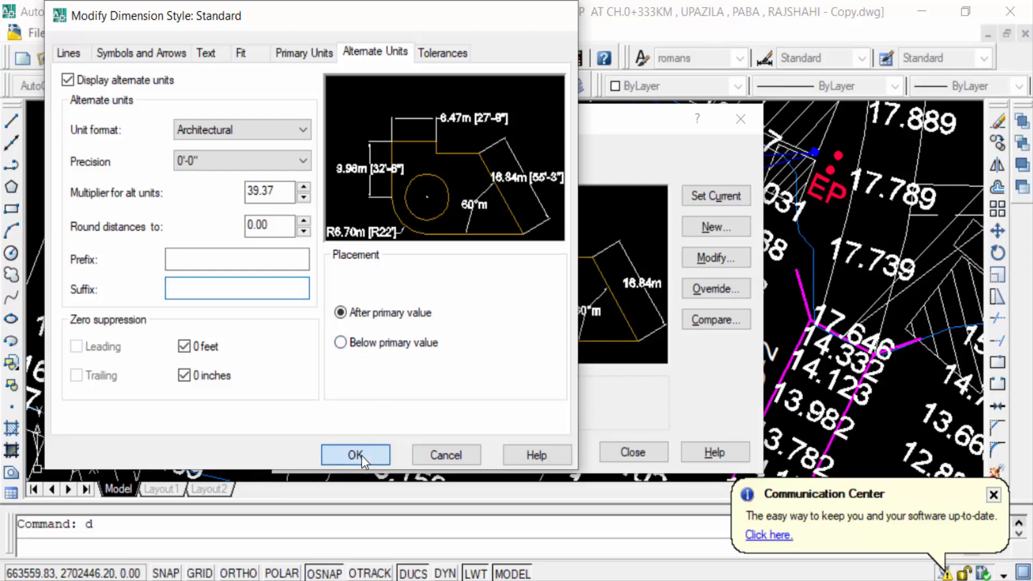
click(355, 454)
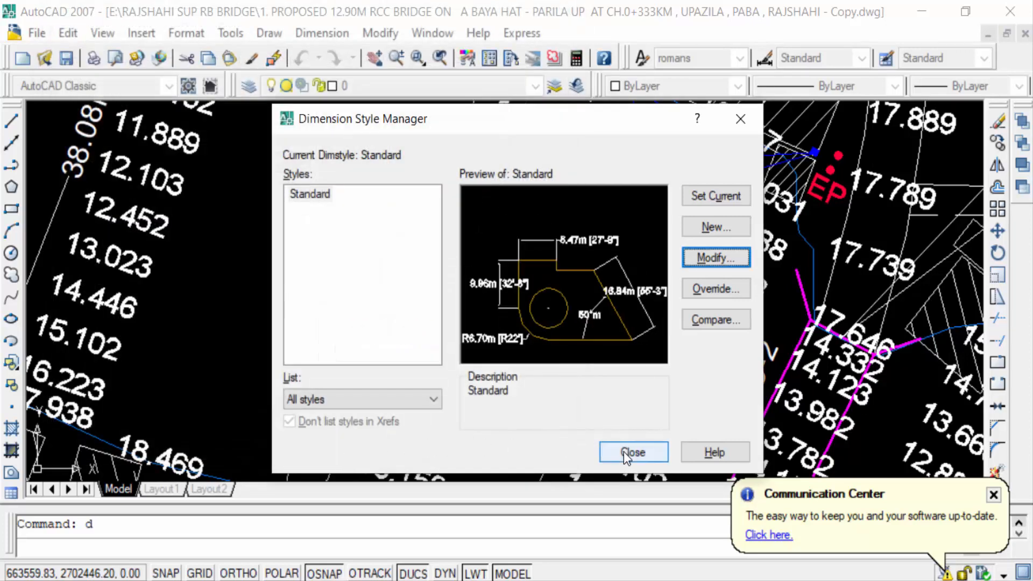
- Close the style manager to see 34.50m [113'-2"], then launch Windows Calculator
click(632, 451)
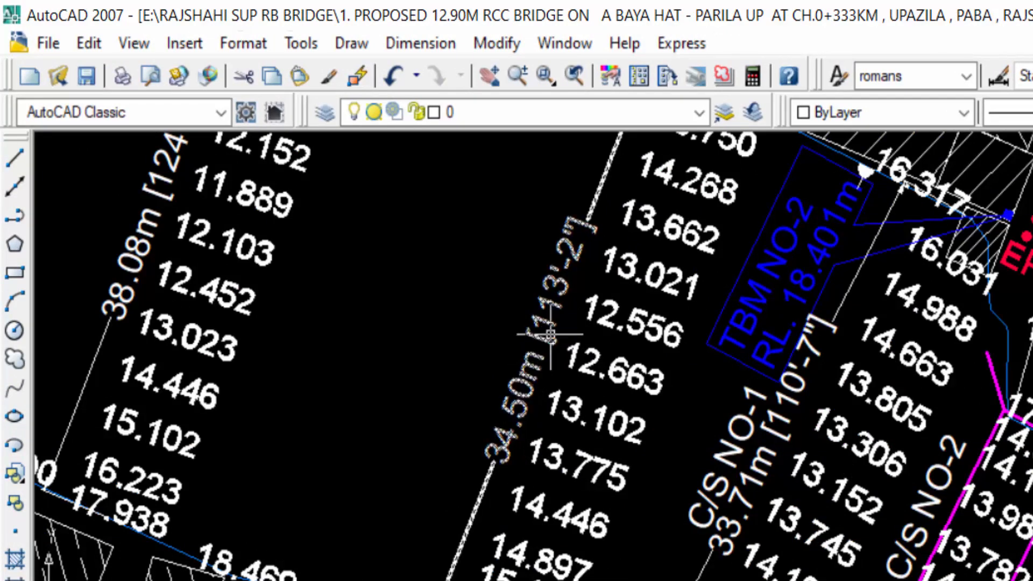
mouse_move(557, 283)
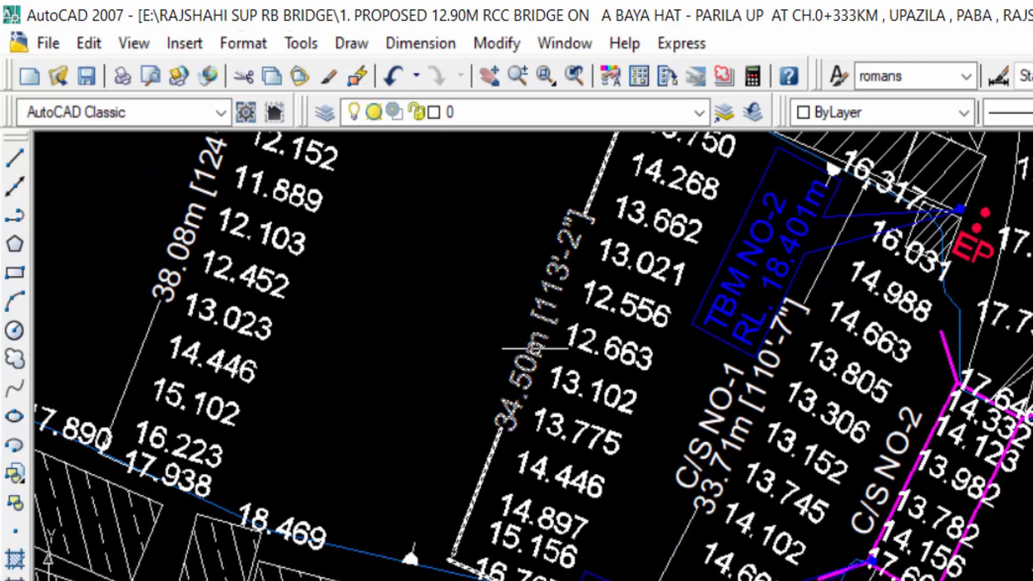
mouse_move(558, 271)
text(cal)
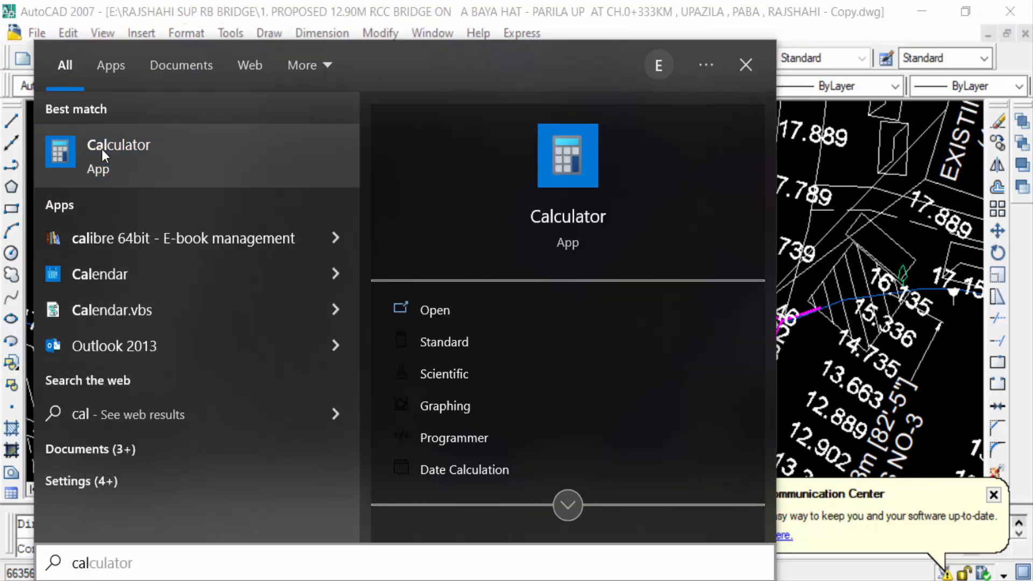
click(118, 151)
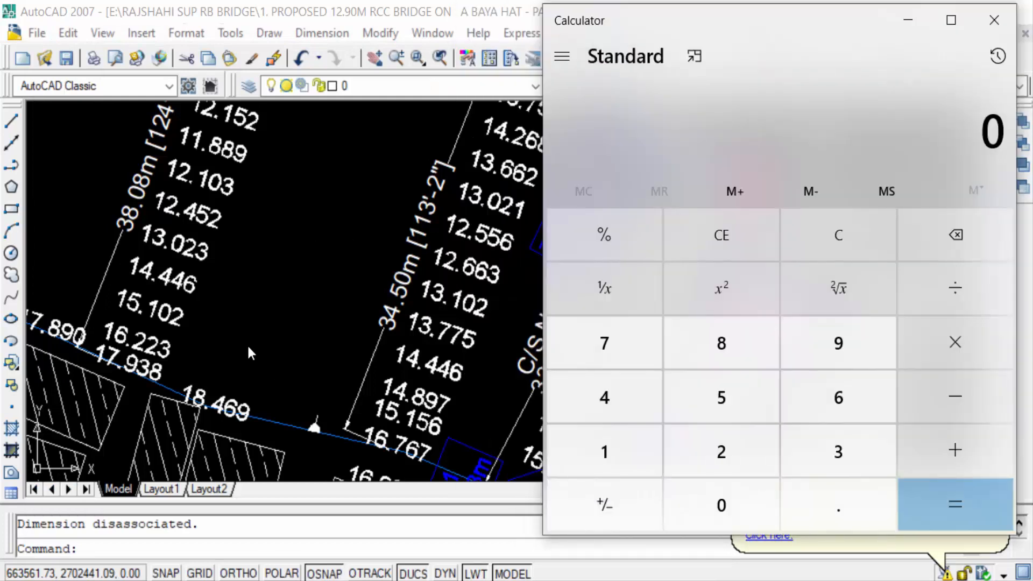
mouse_move(389, 254)
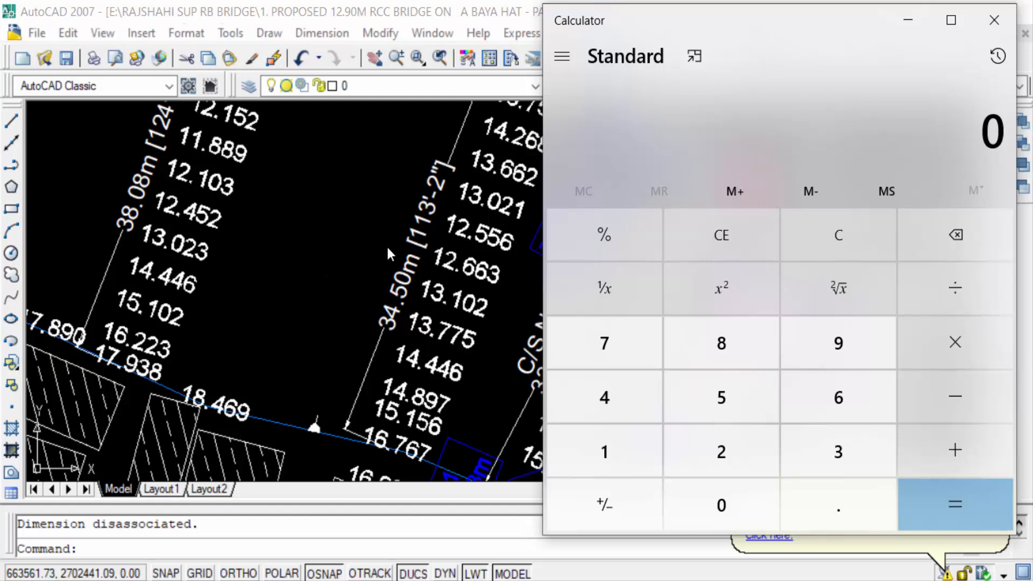
mouse_move(489, 368)
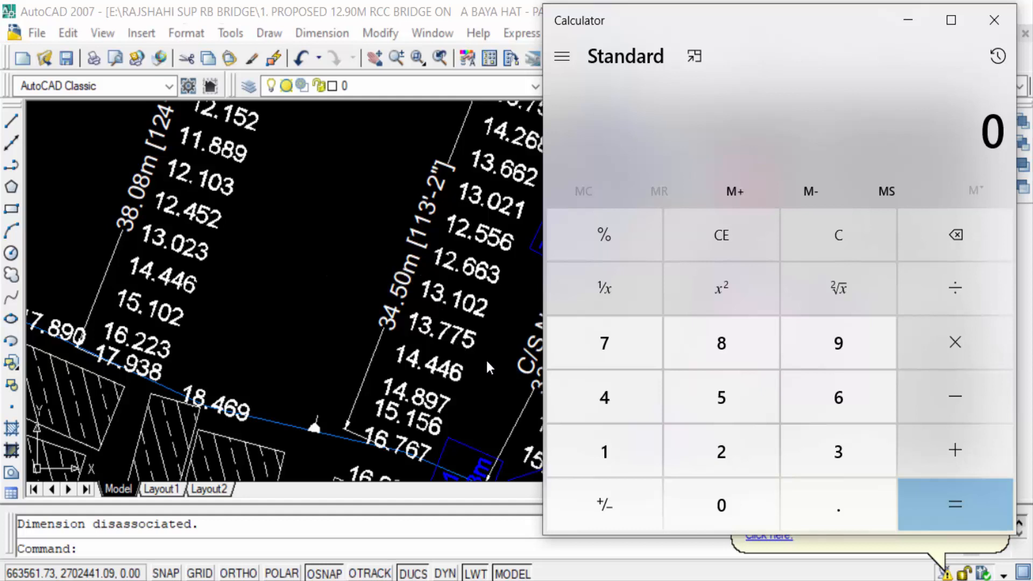
mouse_move(444, 378)
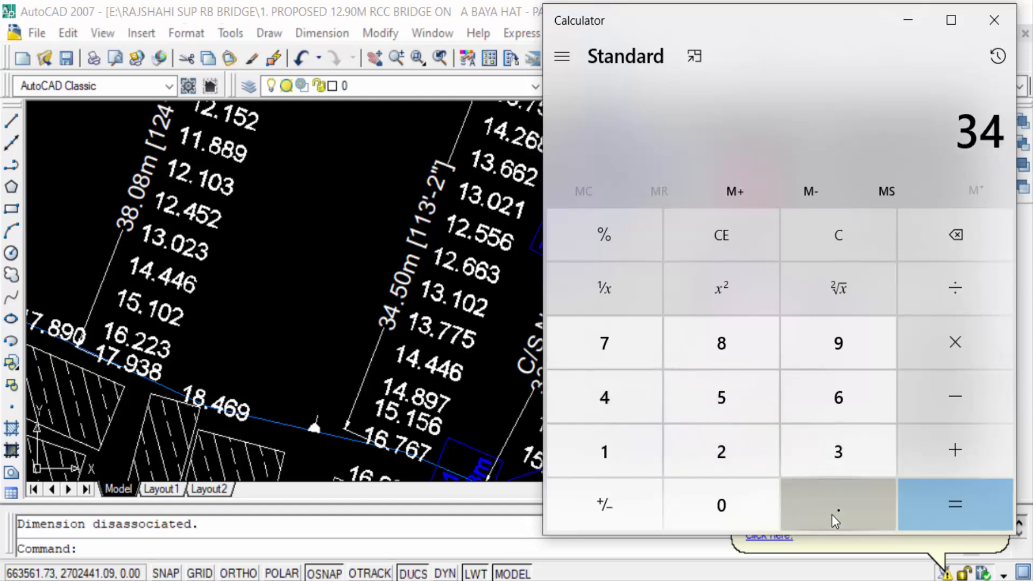
- Compute 34.5 × 3.28 = 113.16 to confirm the feet value, then return to the drawing
click(837, 504)
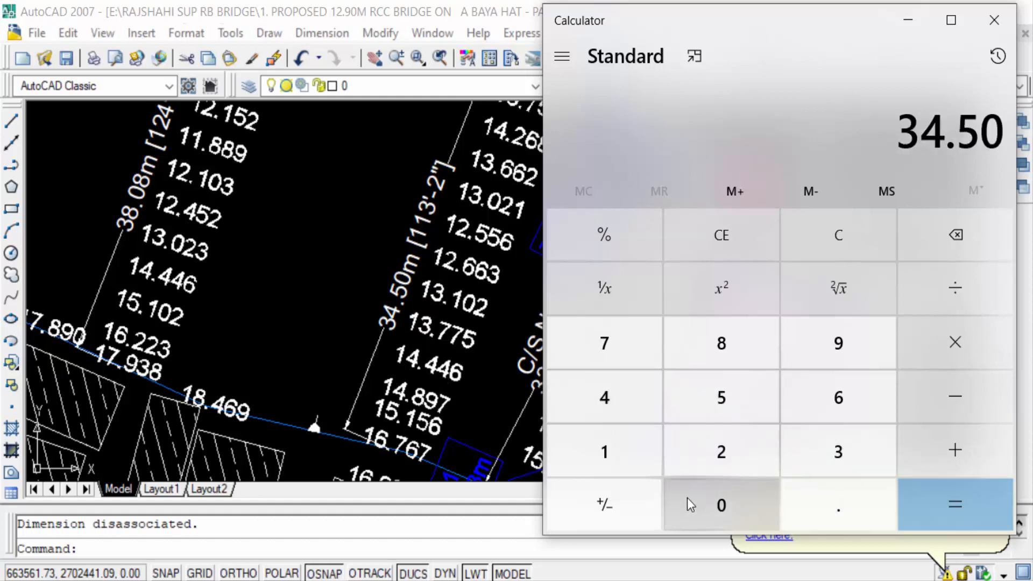
mouse_move(682, 497)
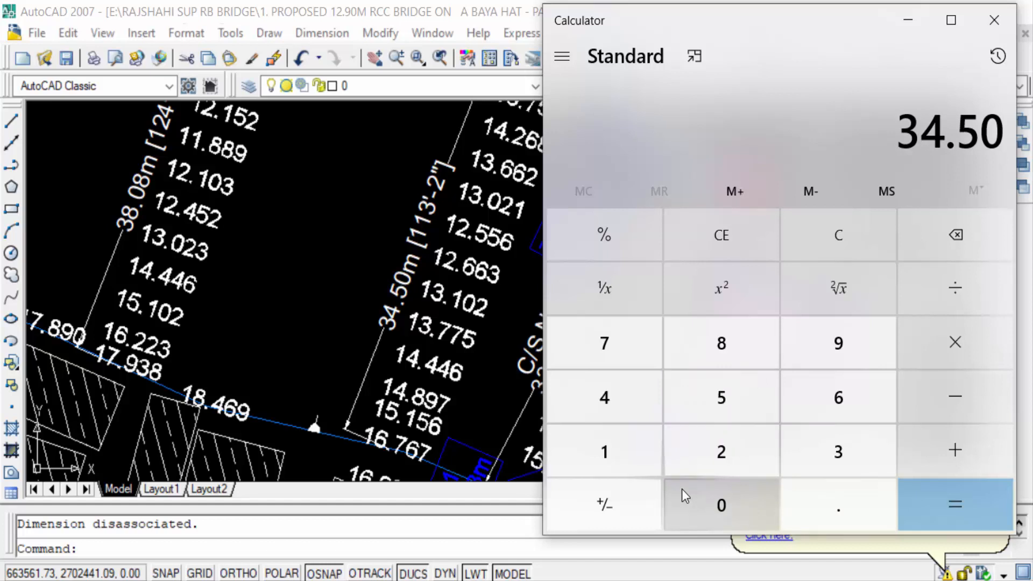
mouse_move(938, 360)
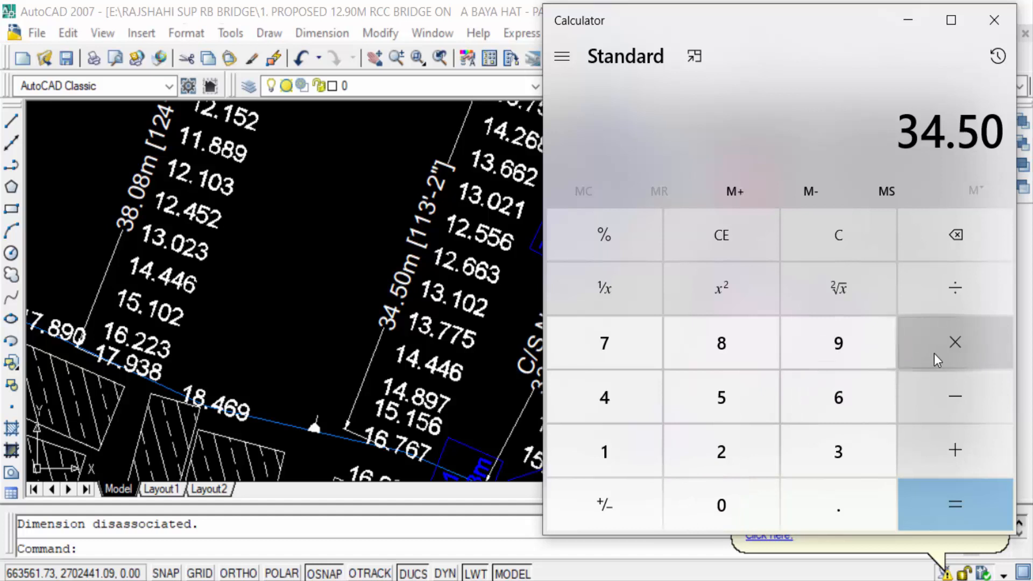
click(955, 342)
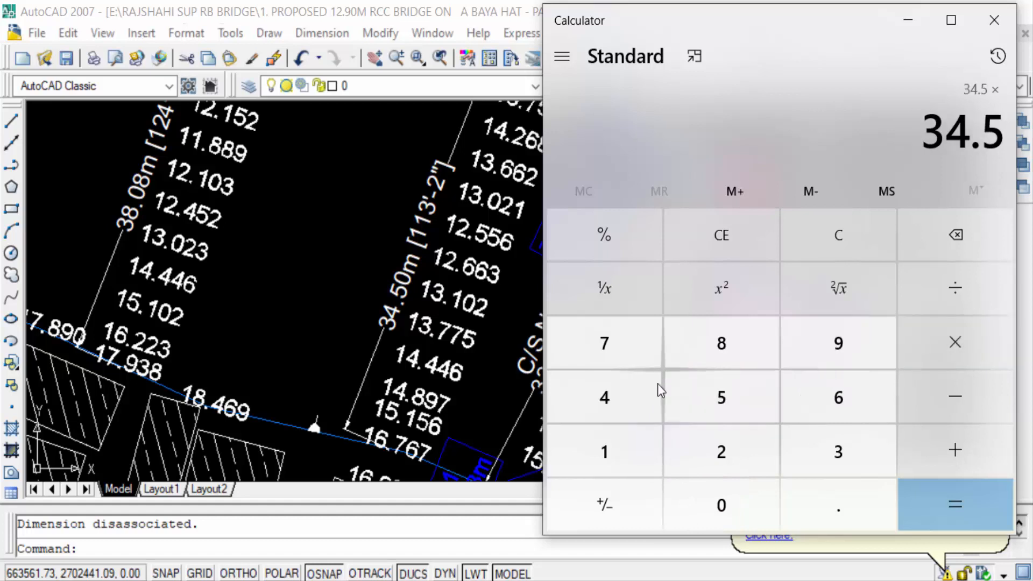
mouse_move(985, 167)
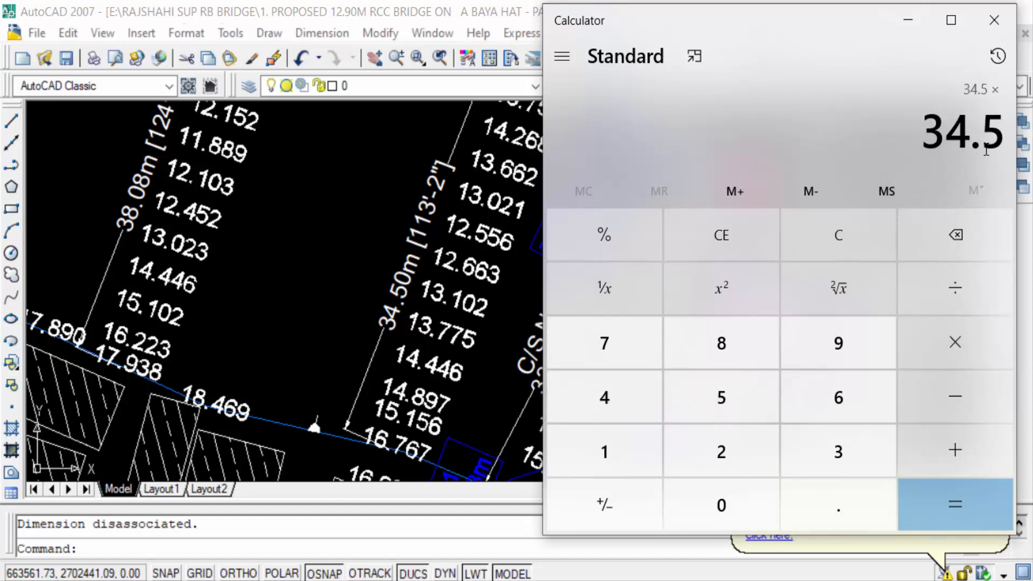
click(838, 450)
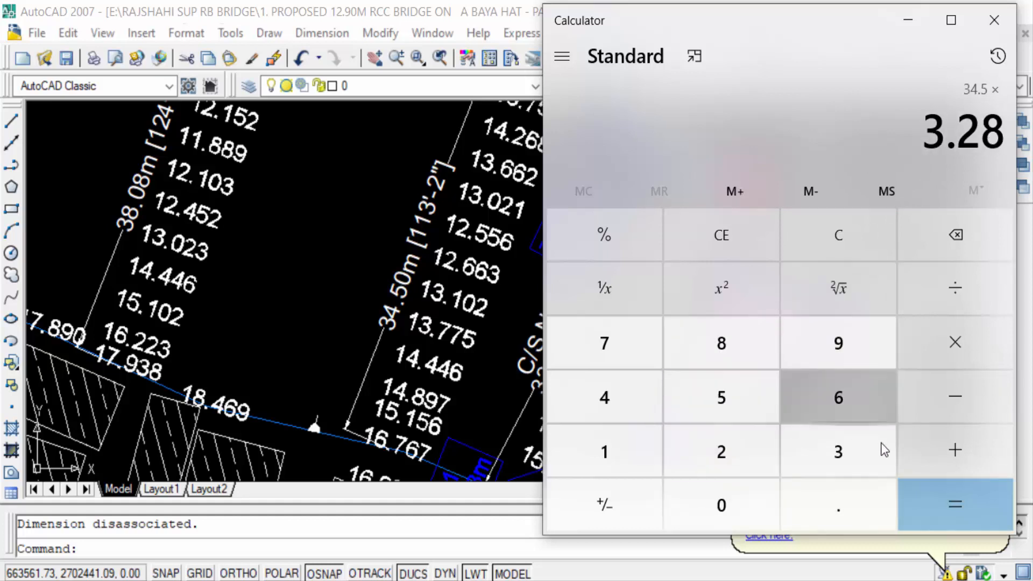
click(954, 505)
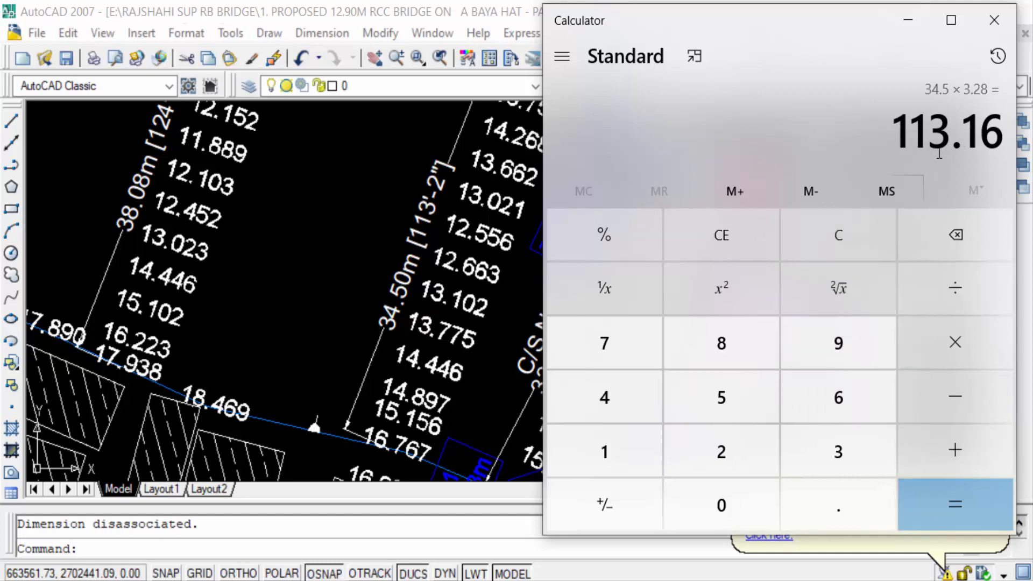
mouse_move(228, 145)
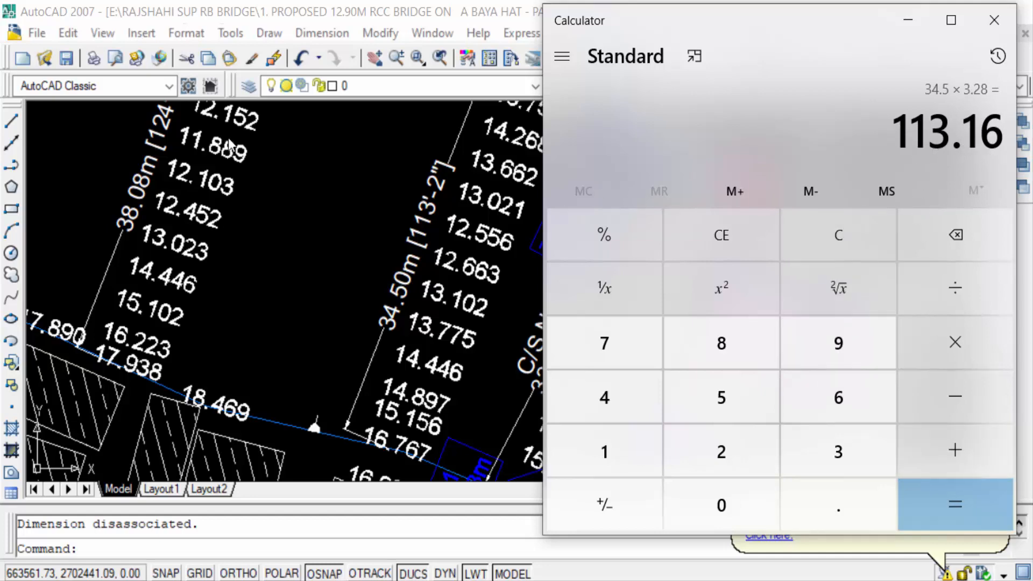
click(991, 20)
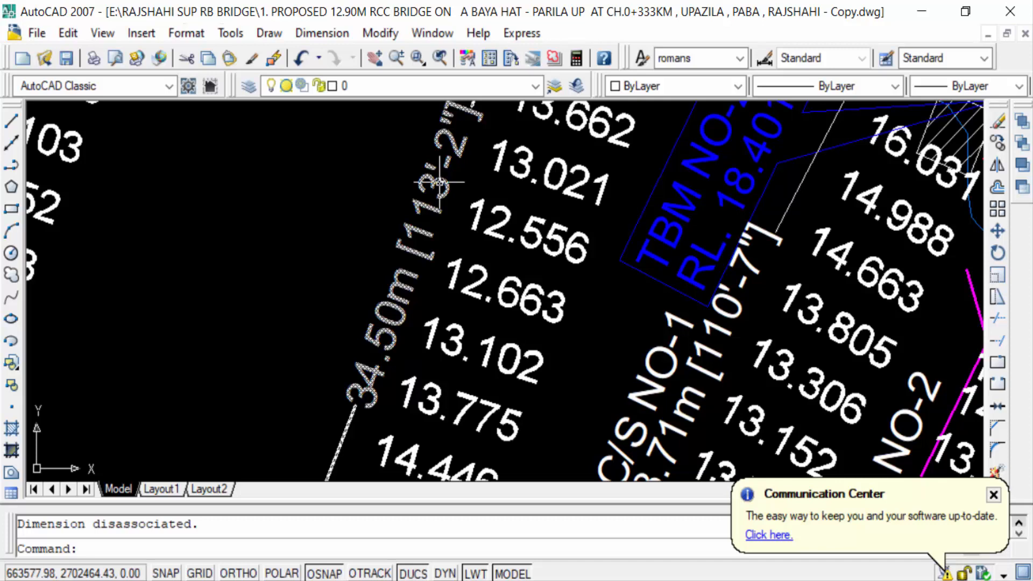
mouse_move(443, 183)
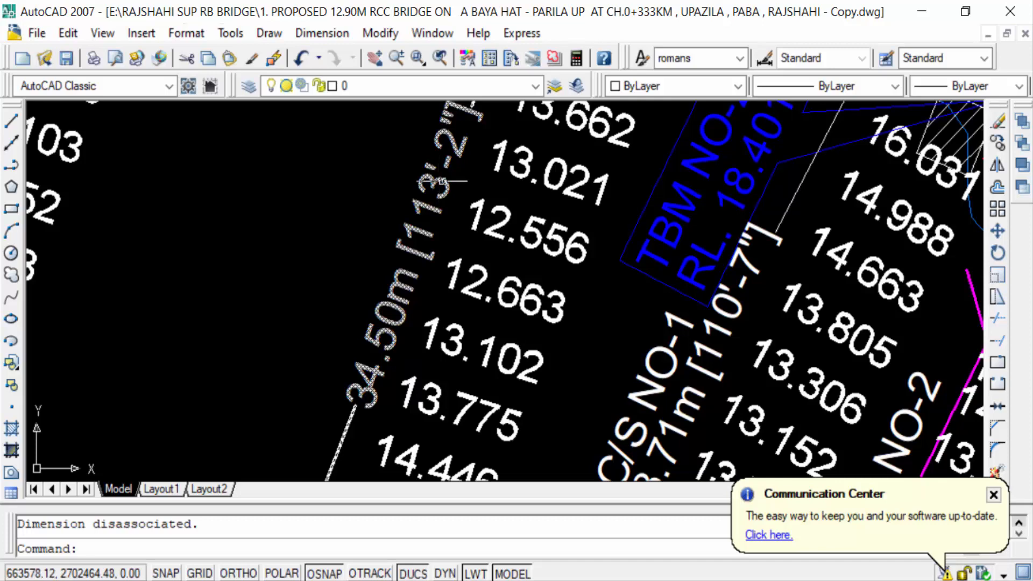